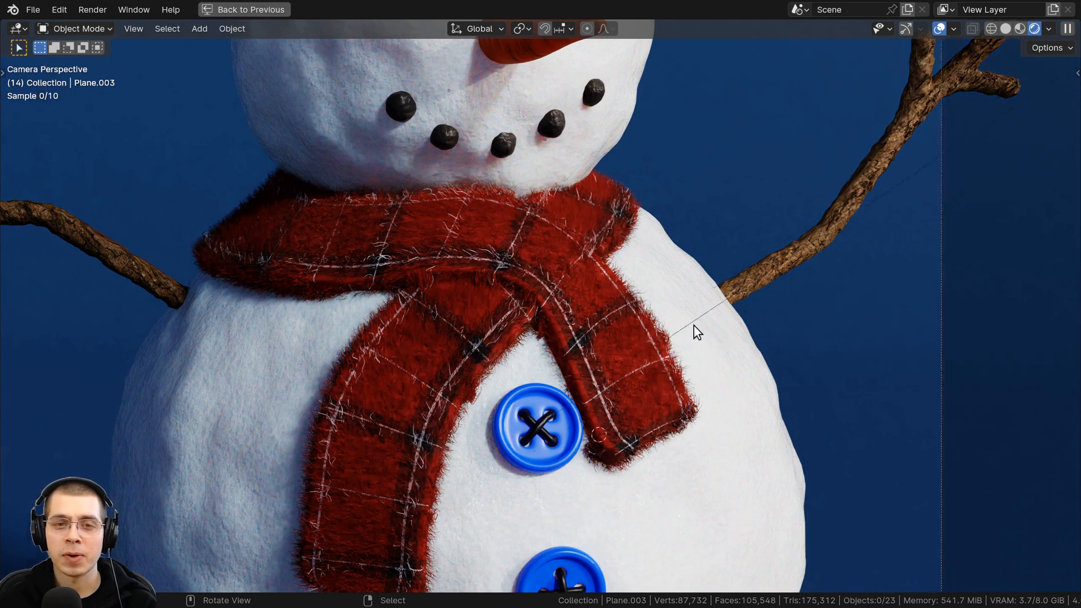
- Return from the render preview to the plain plaid scarf and briefly enter and leave Edit Mode on it
scroll(down, 3)
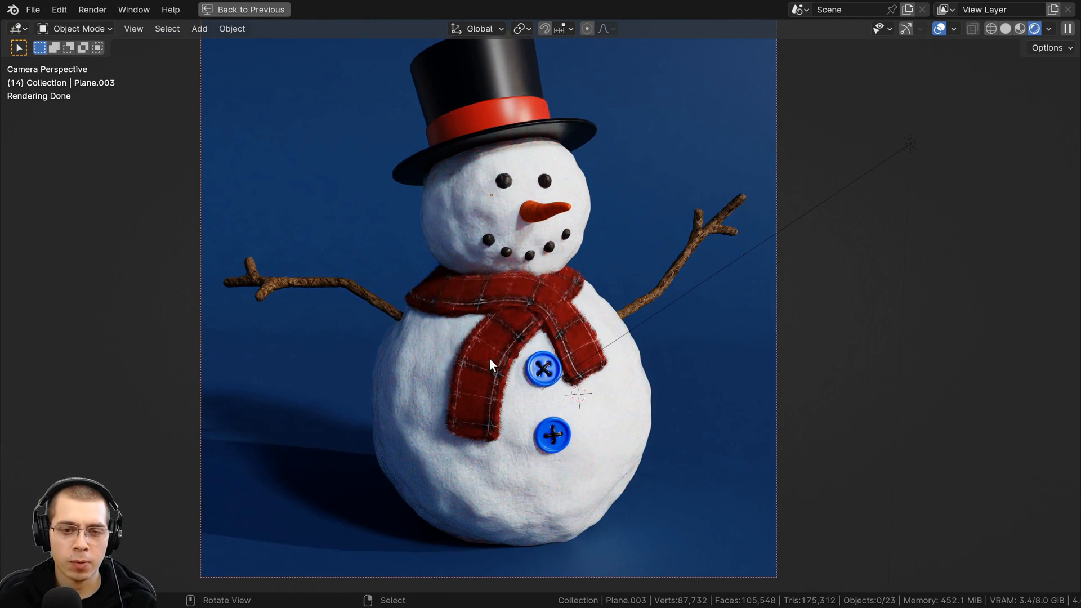
scroll(up, 3)
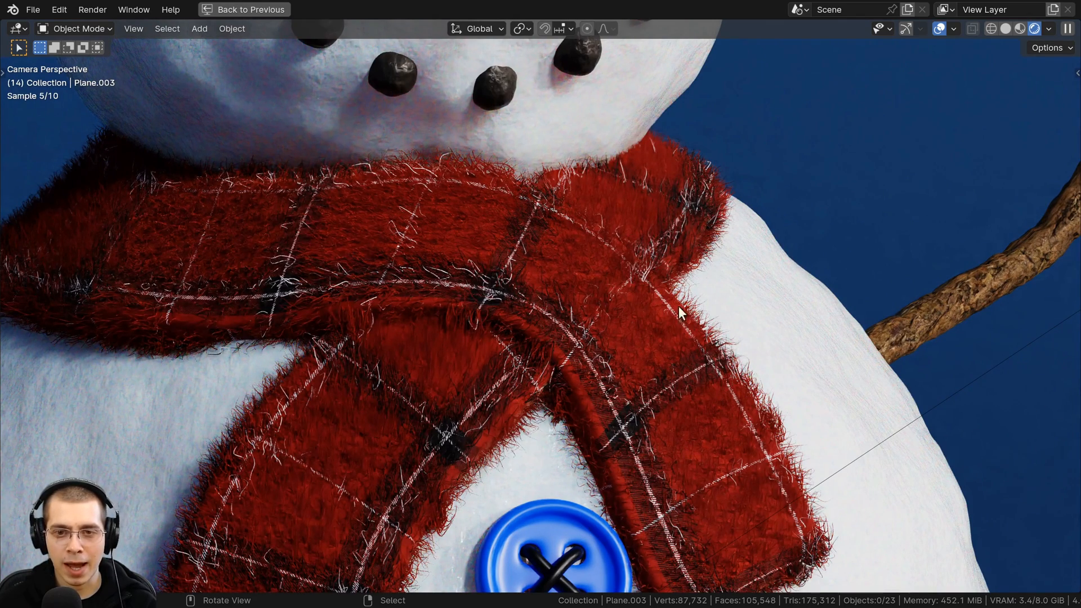
mouse_move(497, 176)
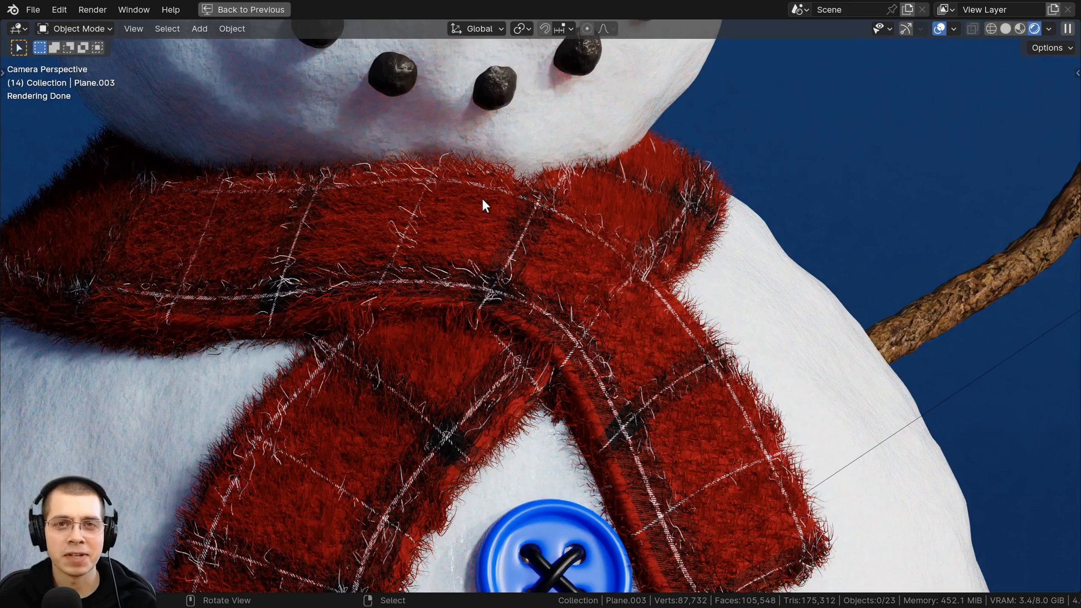
click(243, 9)
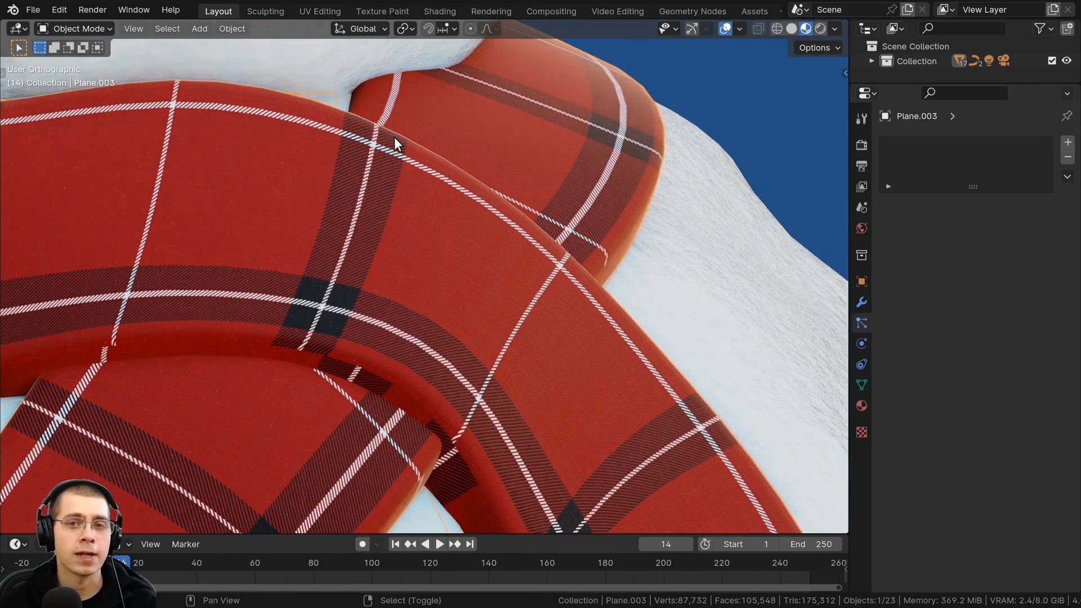
drag(396, 143, 396, 185)
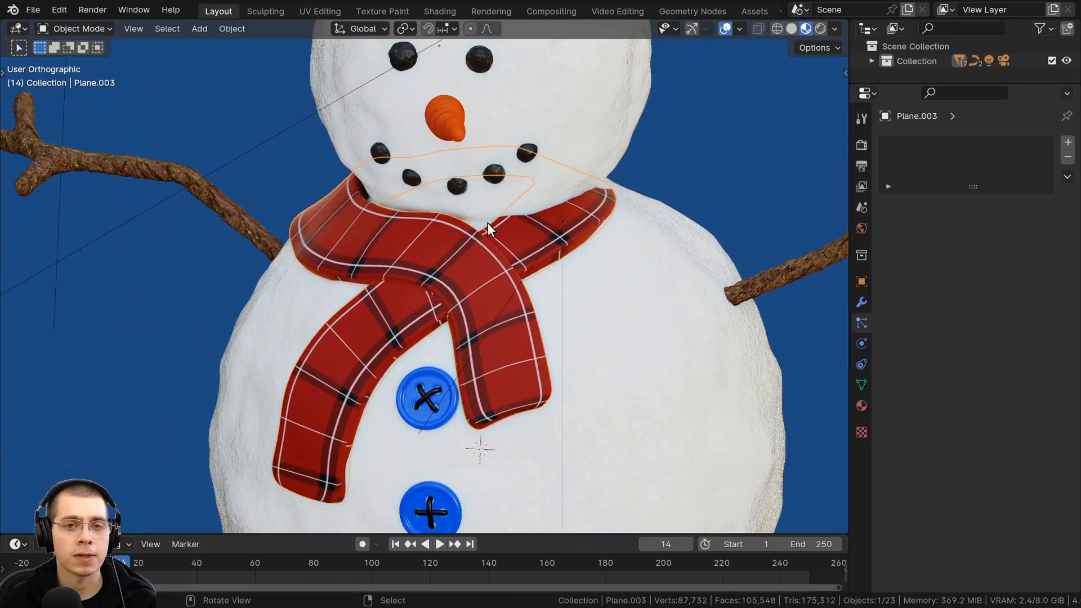
key(Tab)
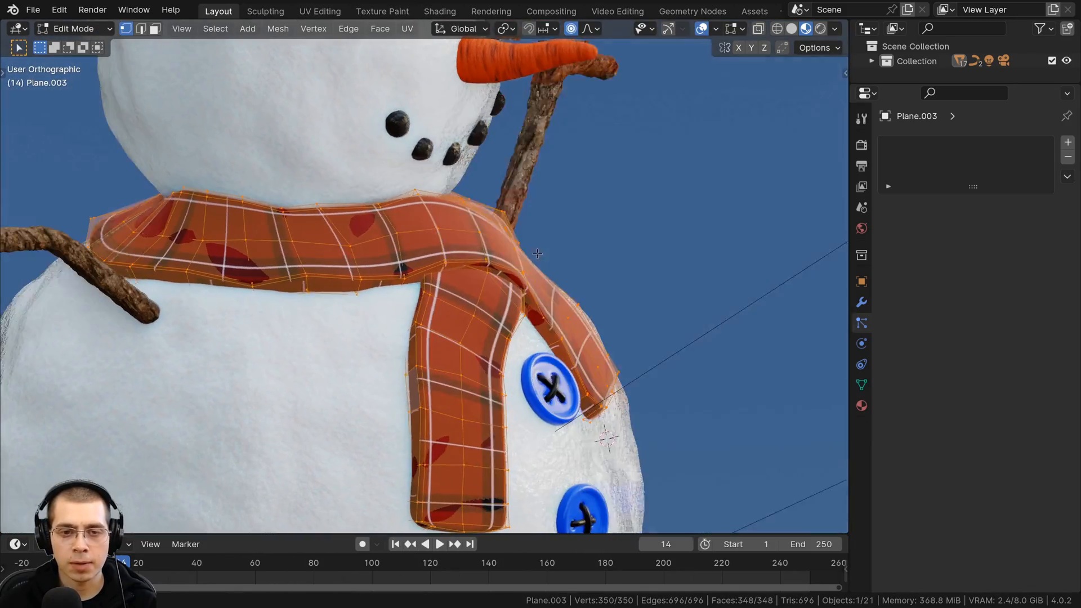
key(Tab)
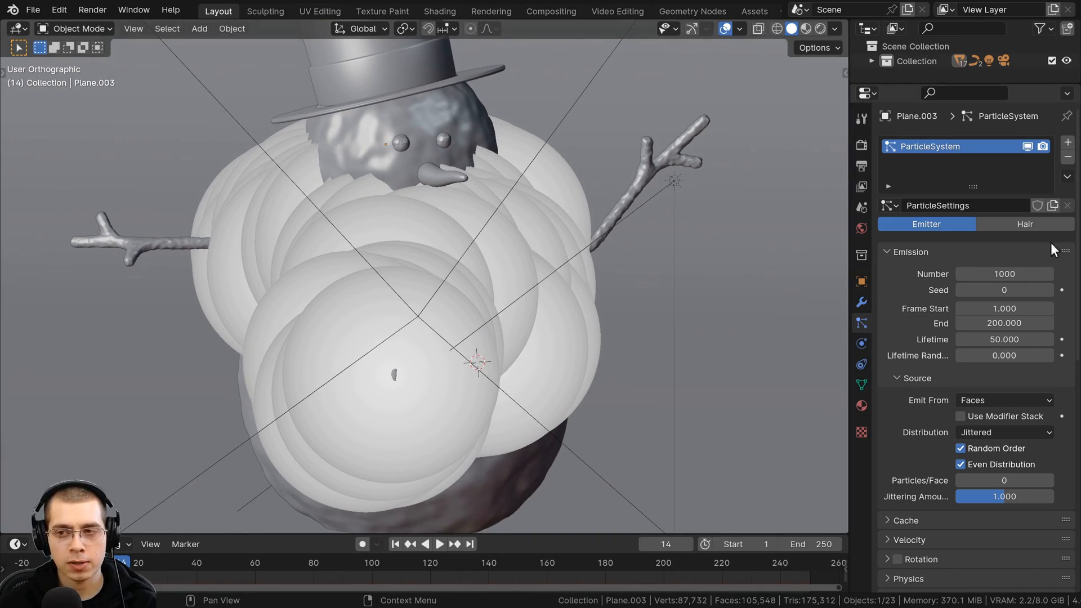
- Switch the scarf's new particle system to the Hair type
click(1023, 224)
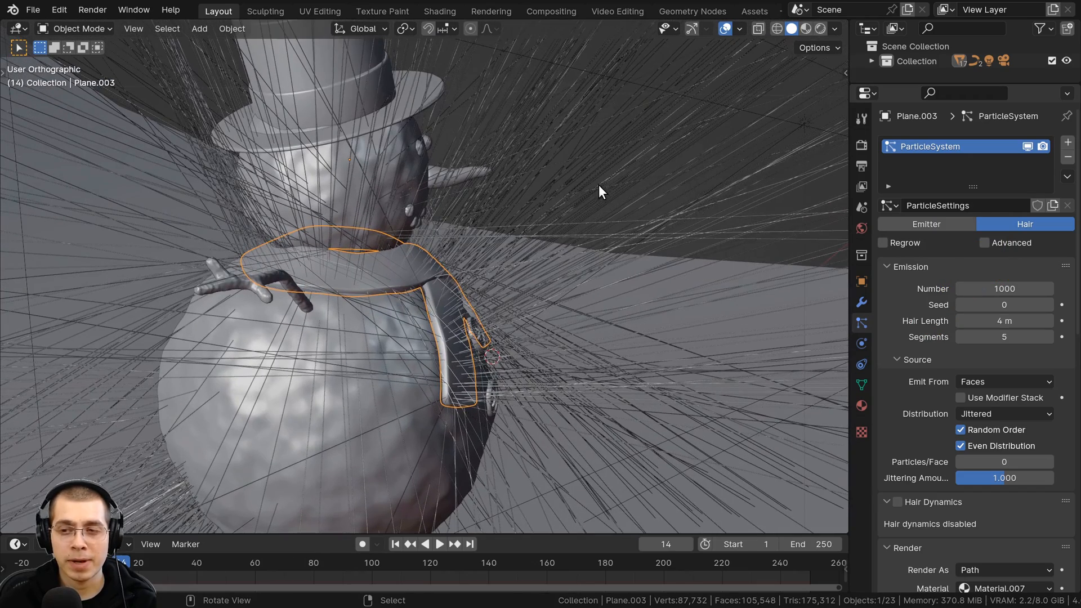
mouse_move(1004, 320)
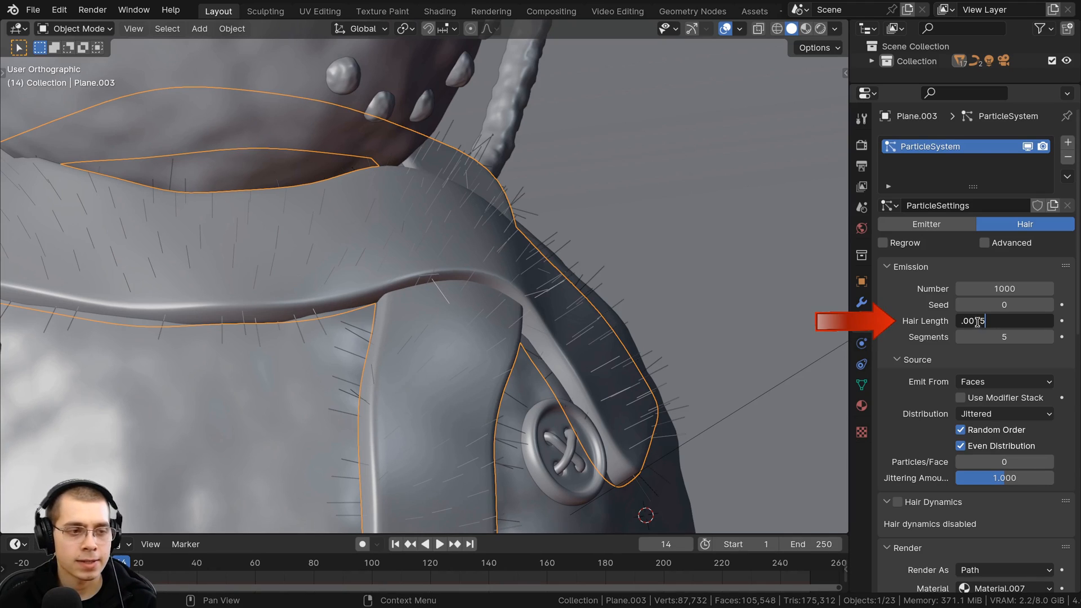
- Set the scarf's Hair Length to 0.0015 m
text(.0015)
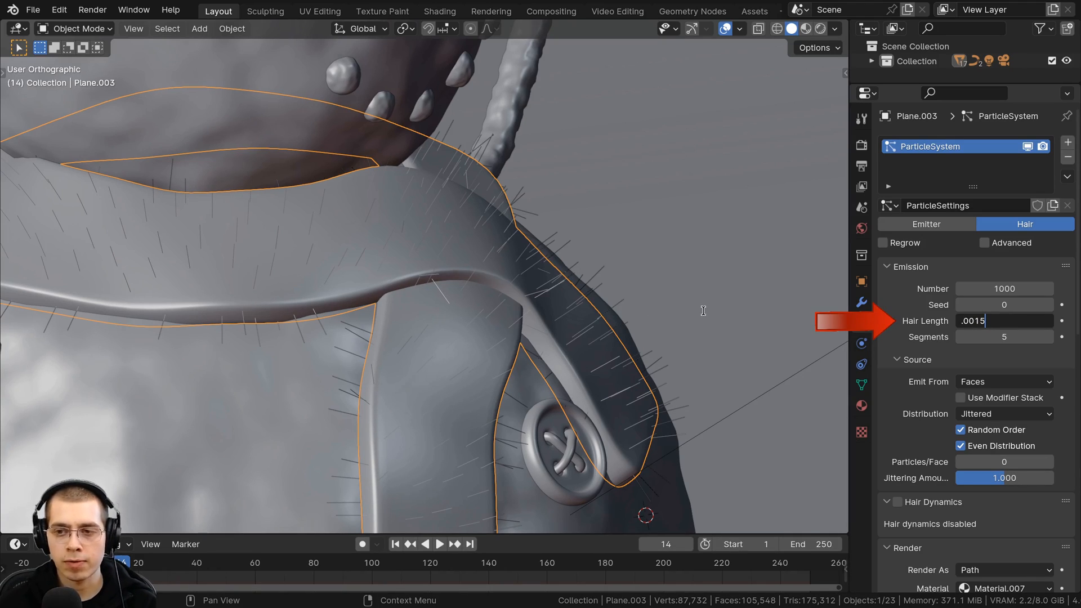
key(Return)
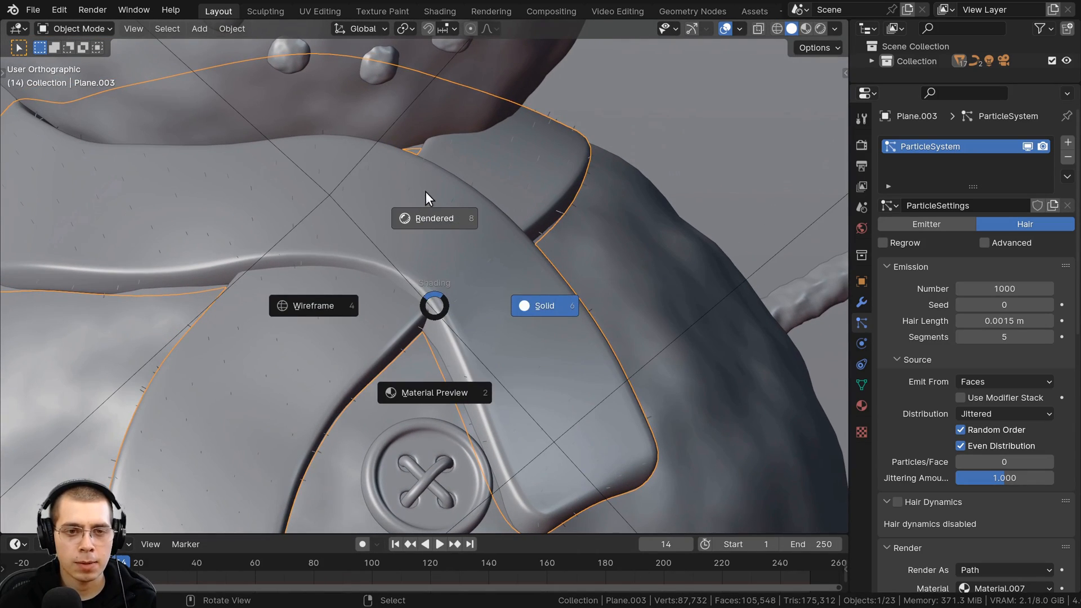
- Switch the viewport to Rendered shading via the Z pie menu
click(434, 217)
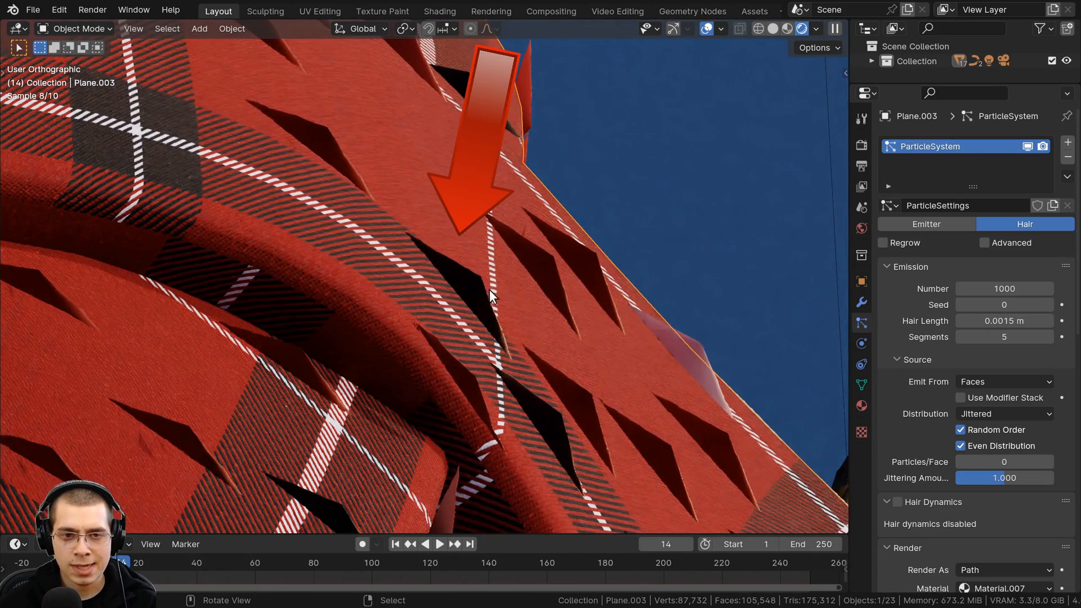
mouse_move(454, 305)
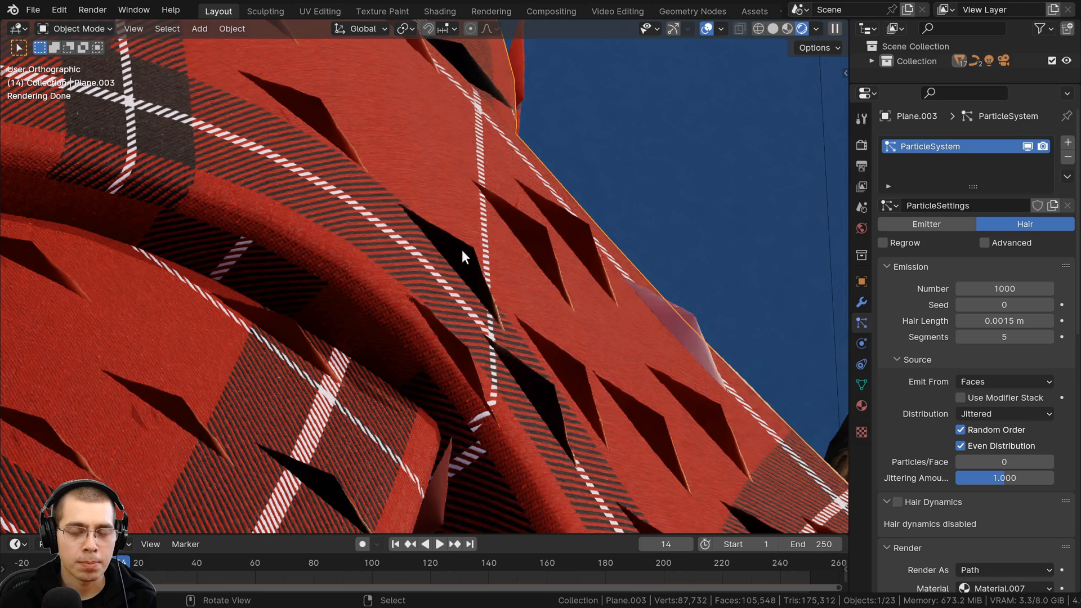
mouse_move(834, 252)
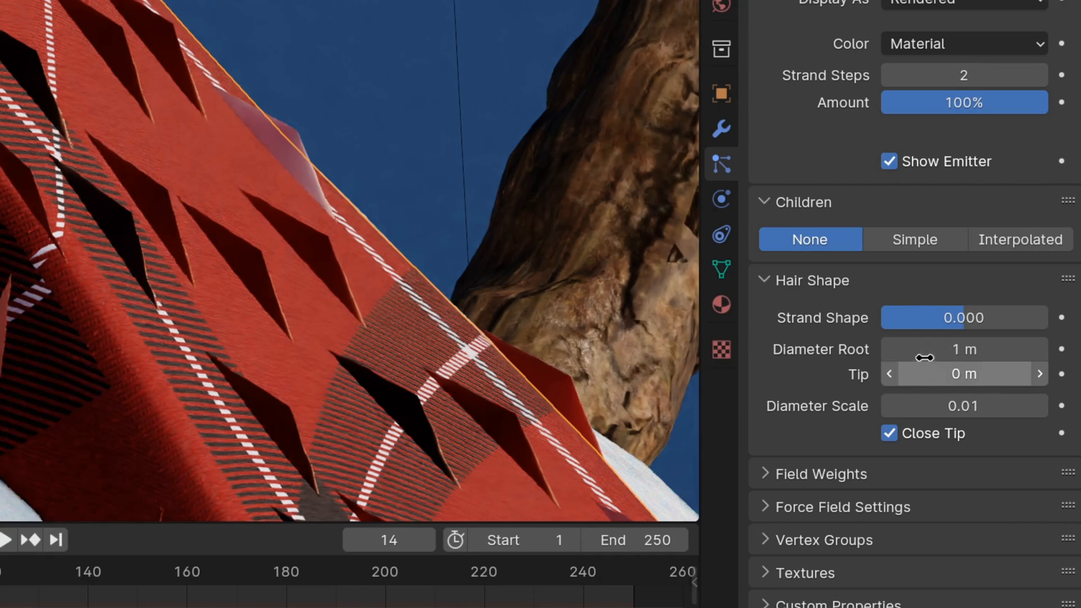
mouse_move(183, 210)
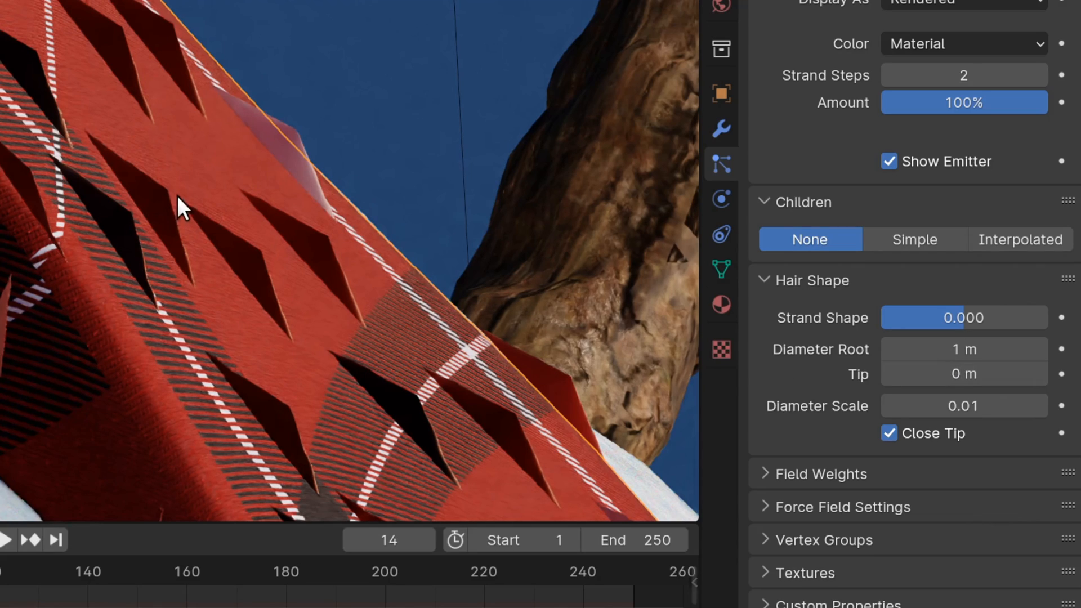
- Reduce the hair's Diameter Root in Hair Shape to a much smaller value
double_click(963, 349)
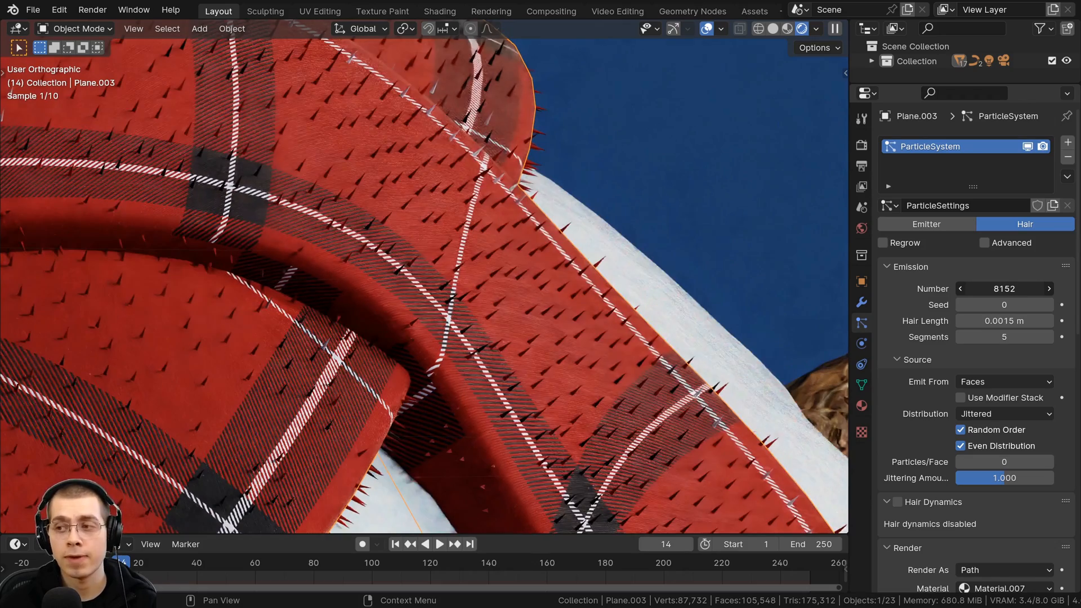
- Enable Interpolated children with a Display Amount of 100 per strand
scroll(down, 3)
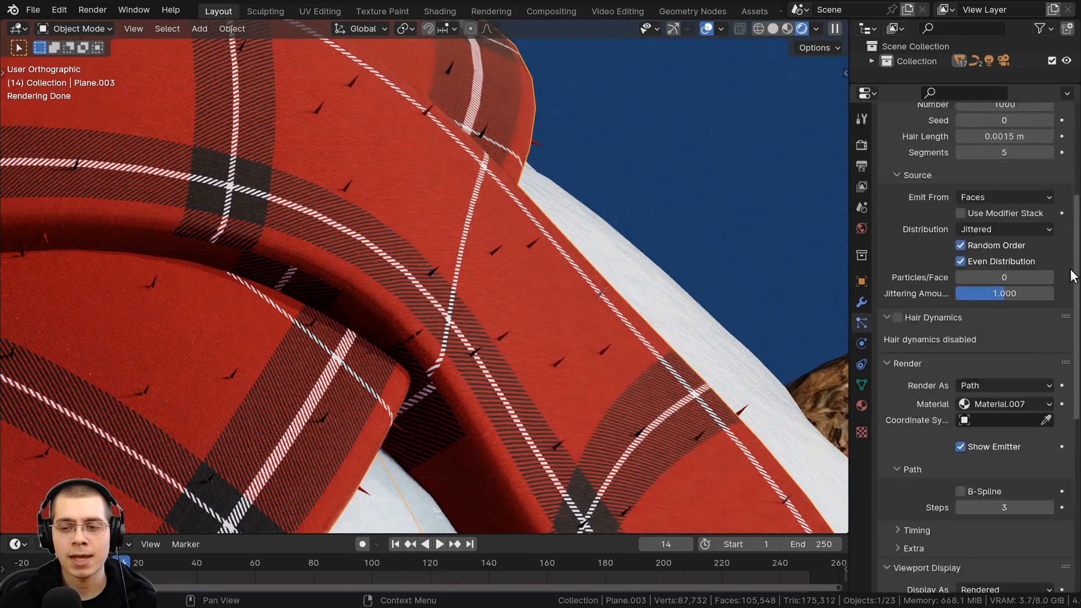
scroll(down, 3)
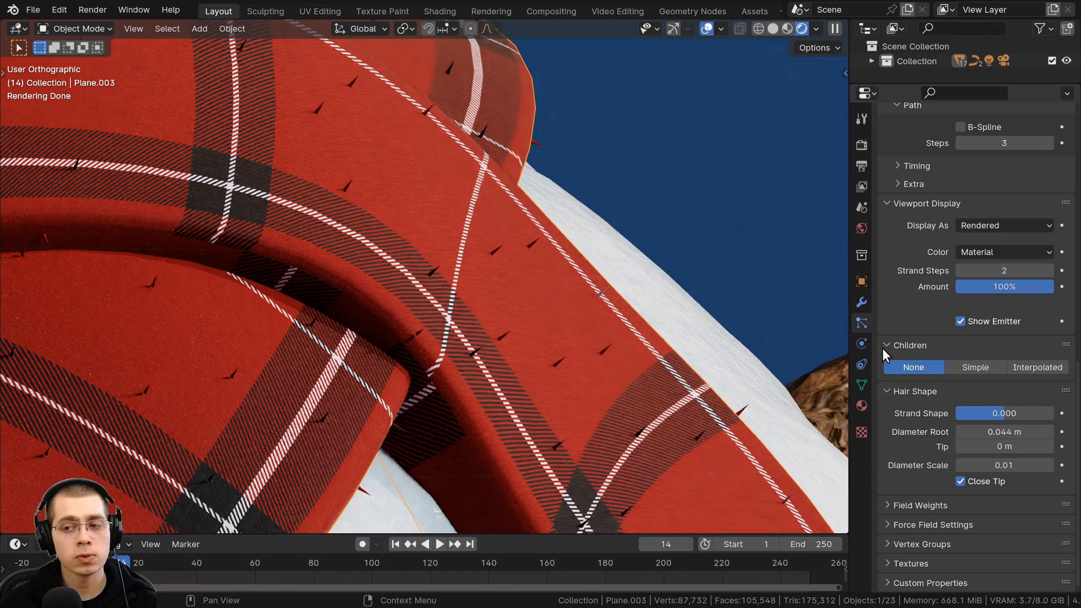
click(1036, 367)
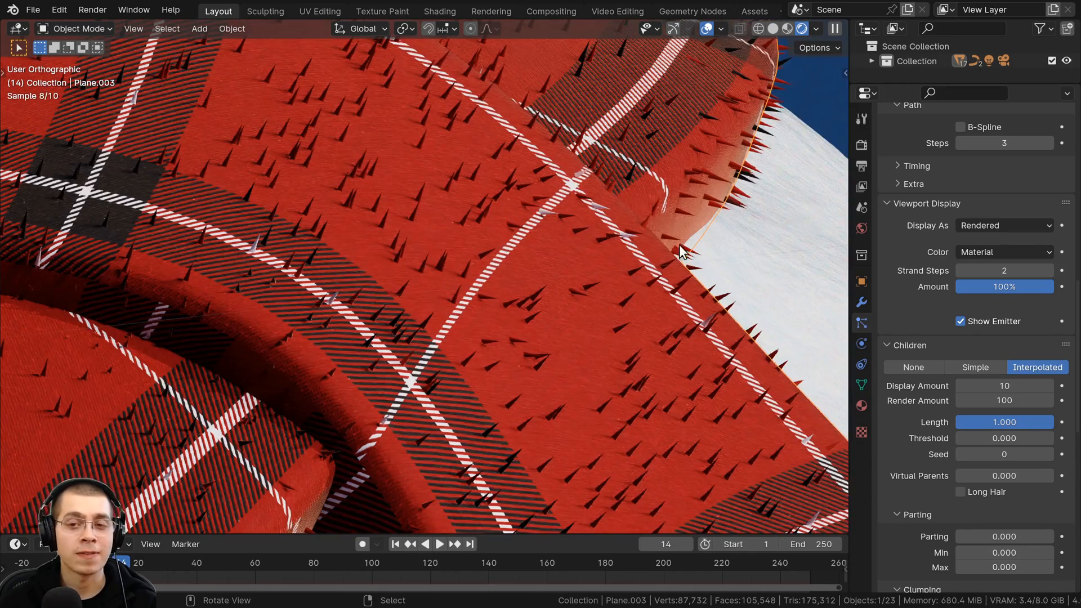
scroll(down, 3)
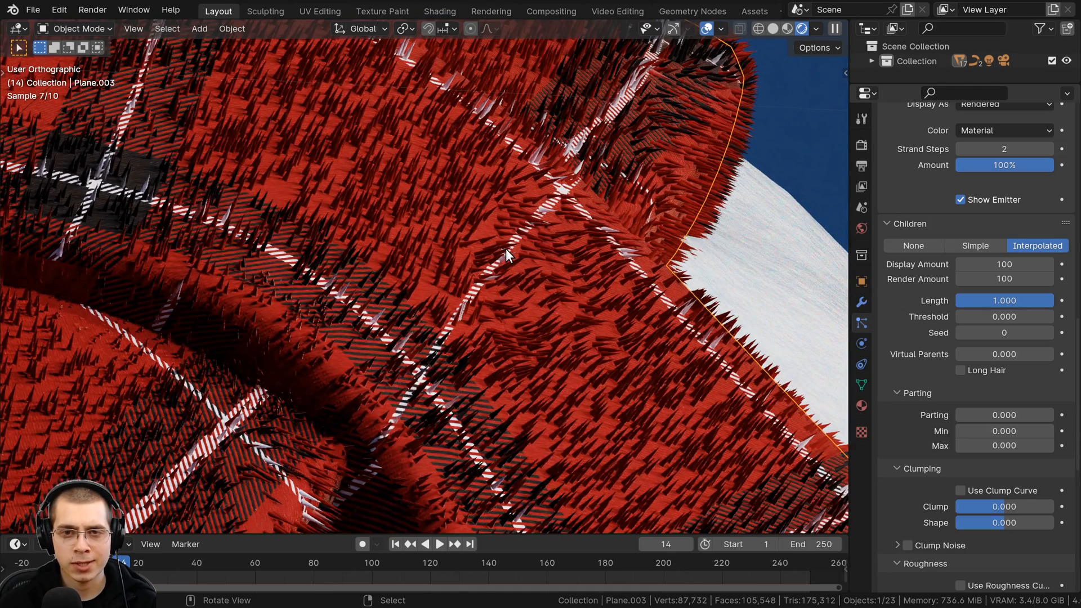
mouse_move(426, 279)
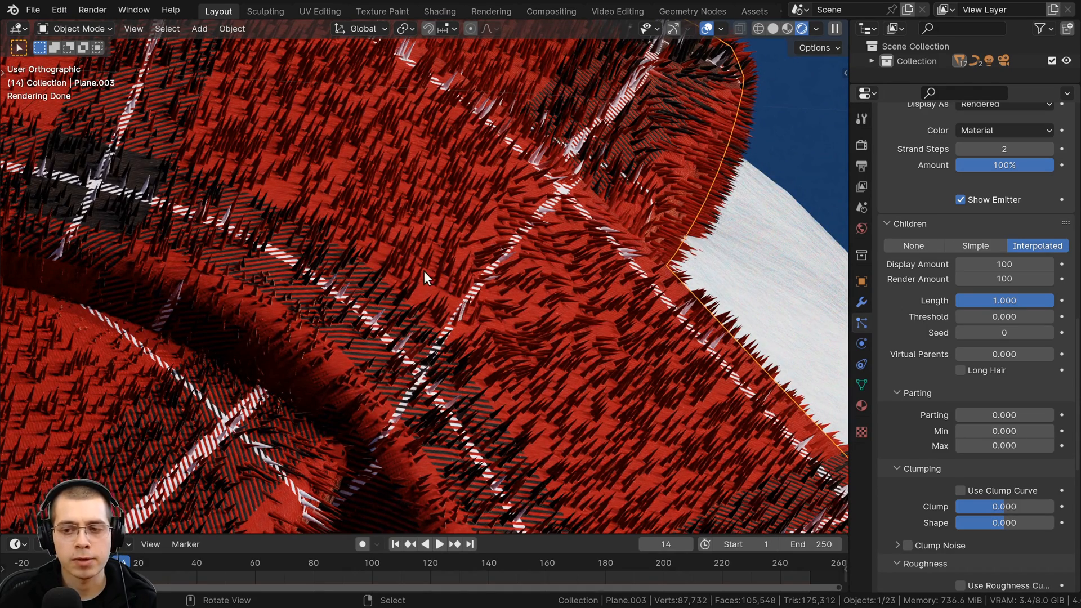
- Set the children's Random roughness to 0.1, then lower it to 0.015
scroll(down, 3)
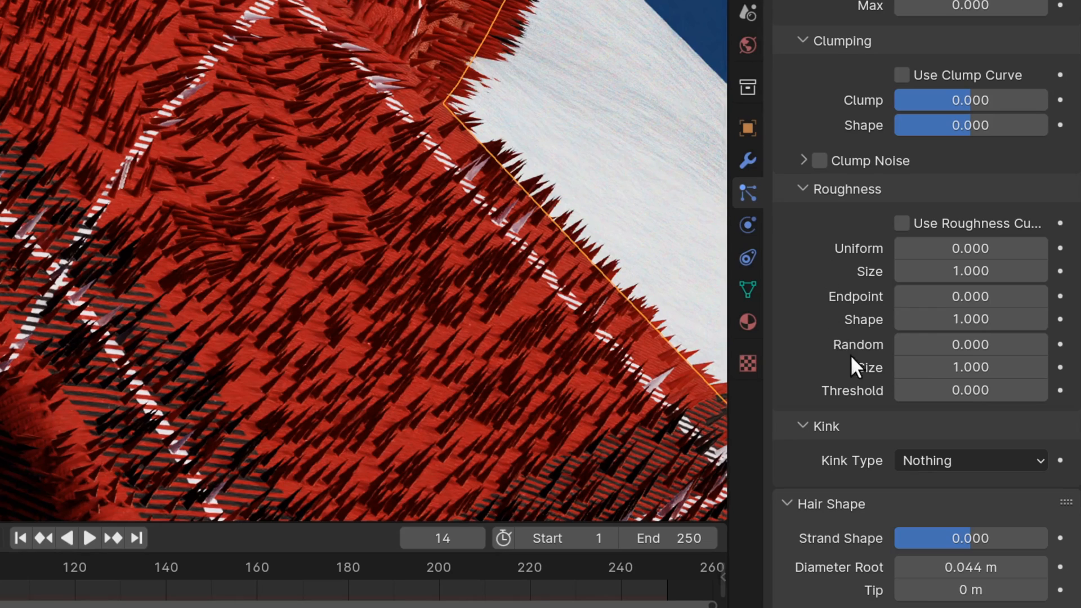
double_click(969, 345)
text(0.100)
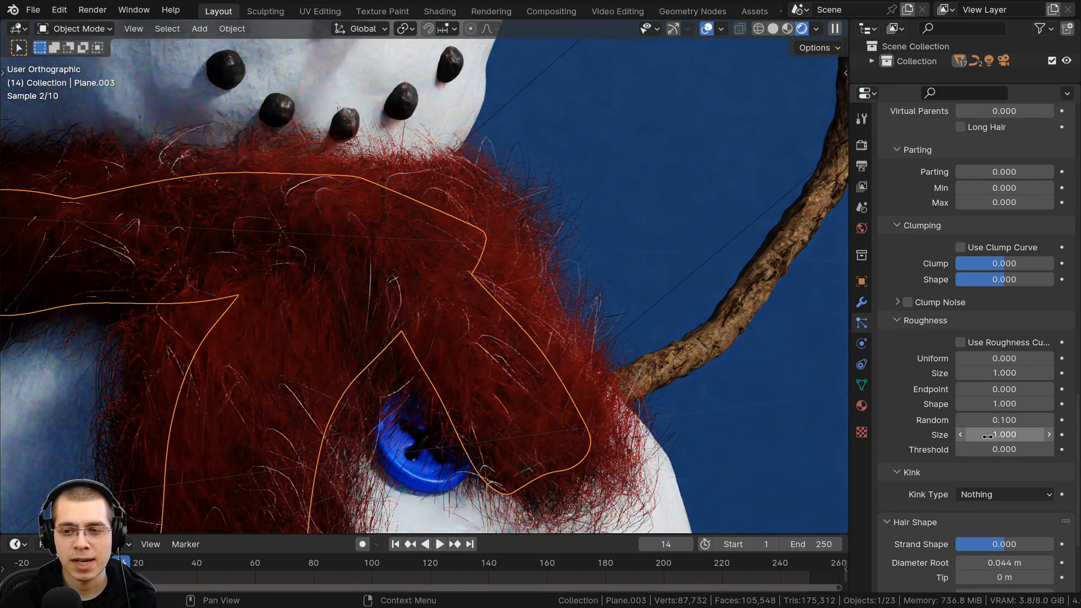
double_click(1004, 420)
text(0.015)
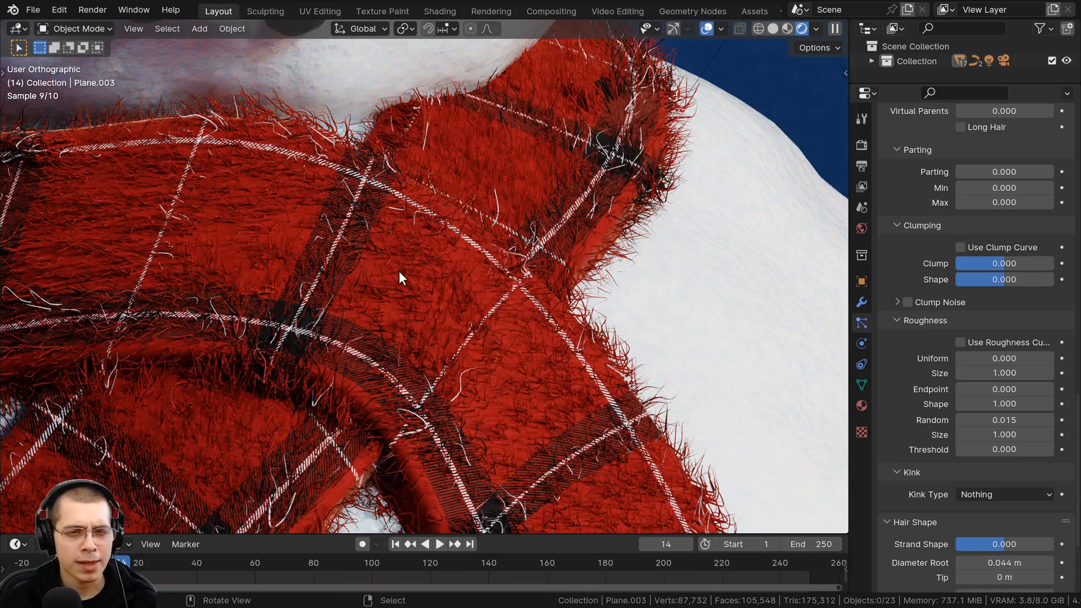
mouse_move(493, 262)
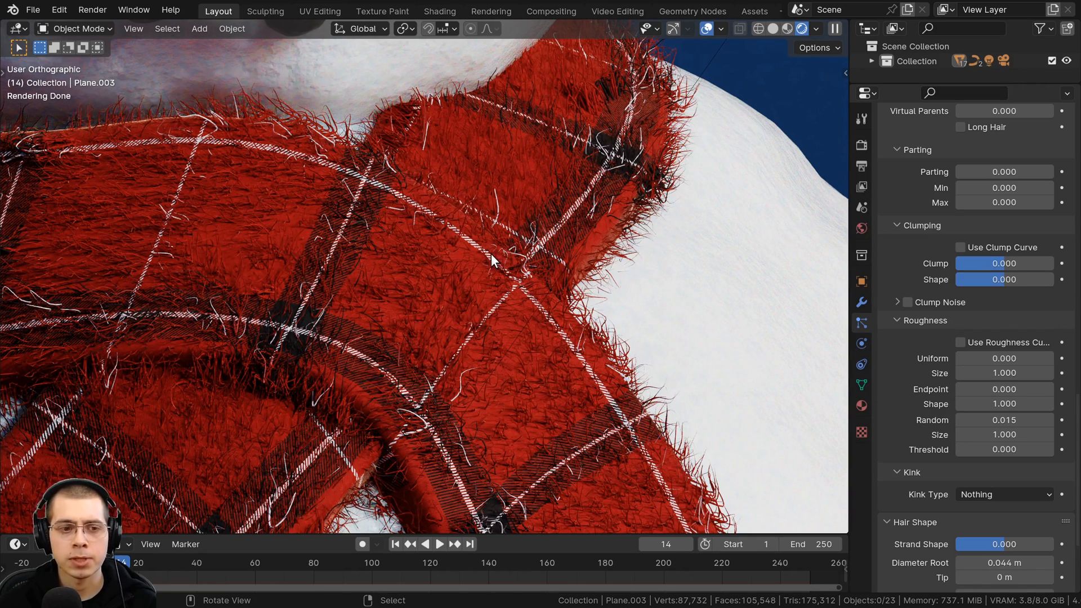
mouse_move(979, 331)
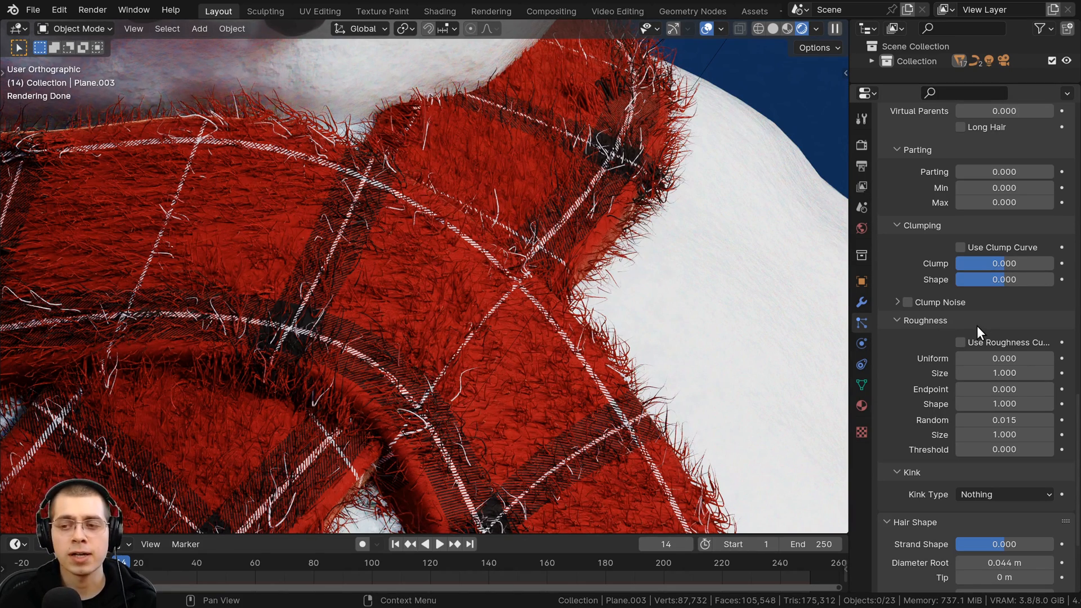
scroll(up, 3)
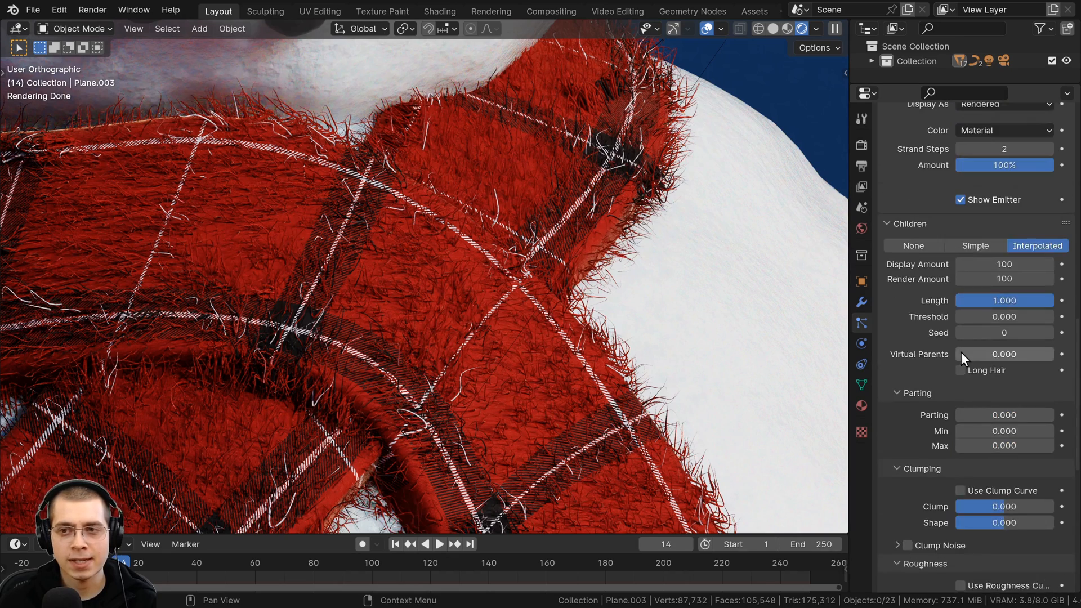
scroll(up, 3)
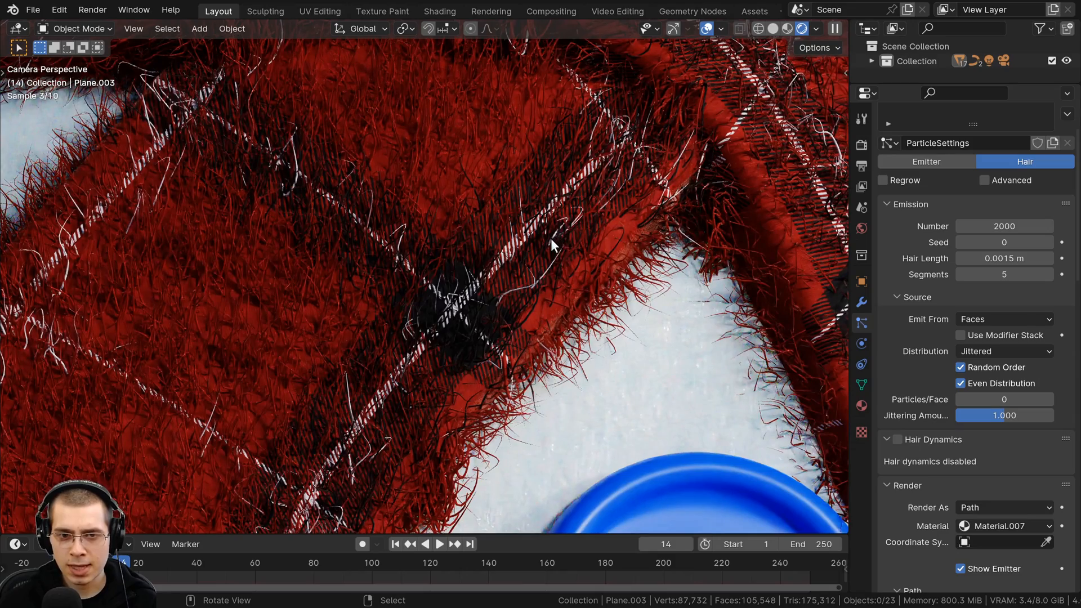
mouse_move(586, 125)
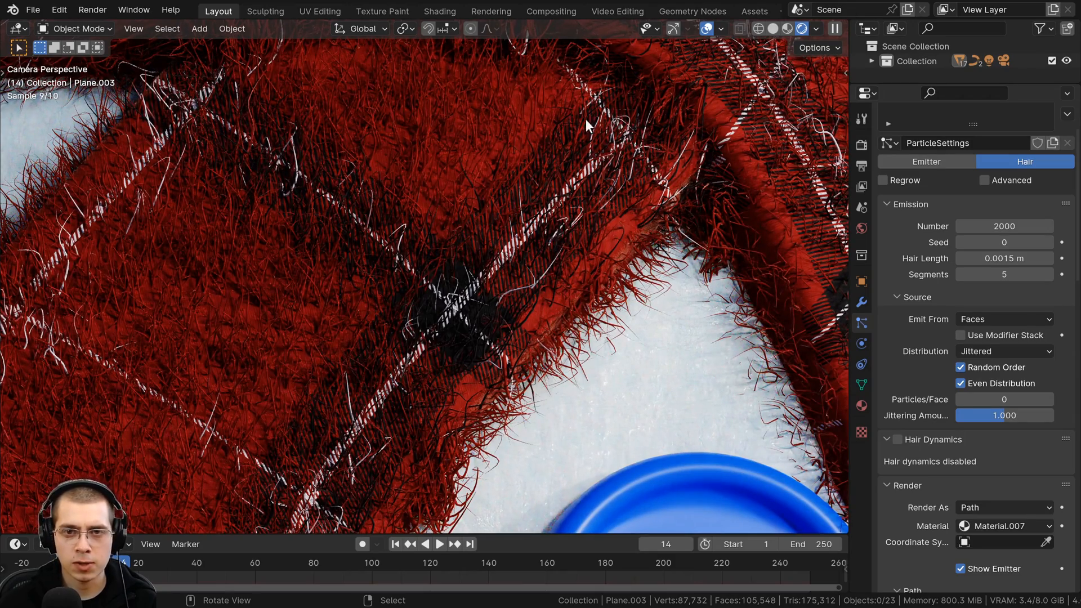
mouse_move(389, 303)
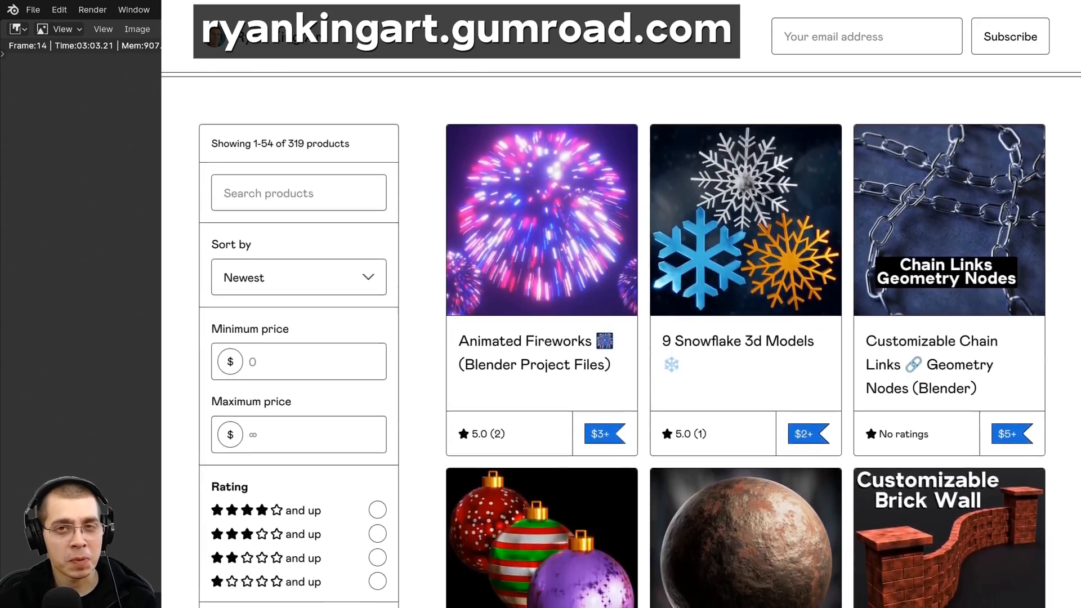
scroll(down, 3)
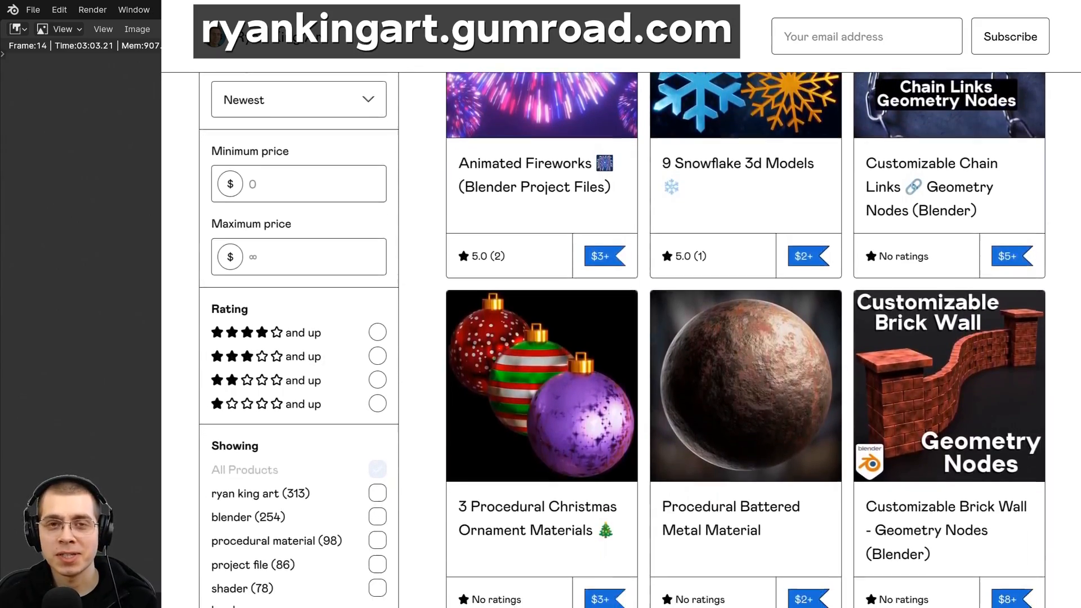
scroll(down, 3)
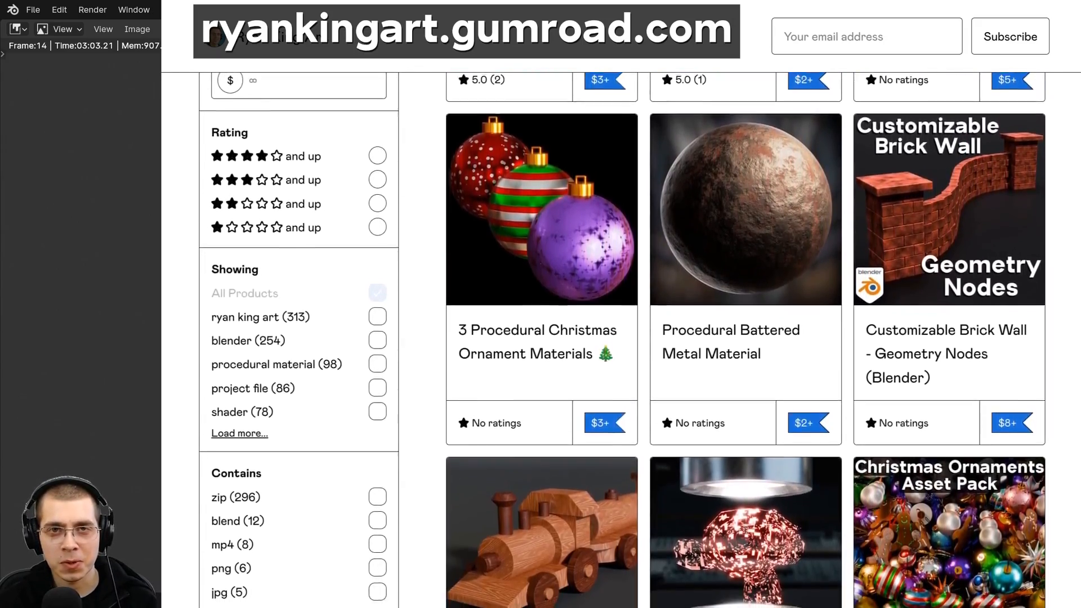
scroll(down, 3)
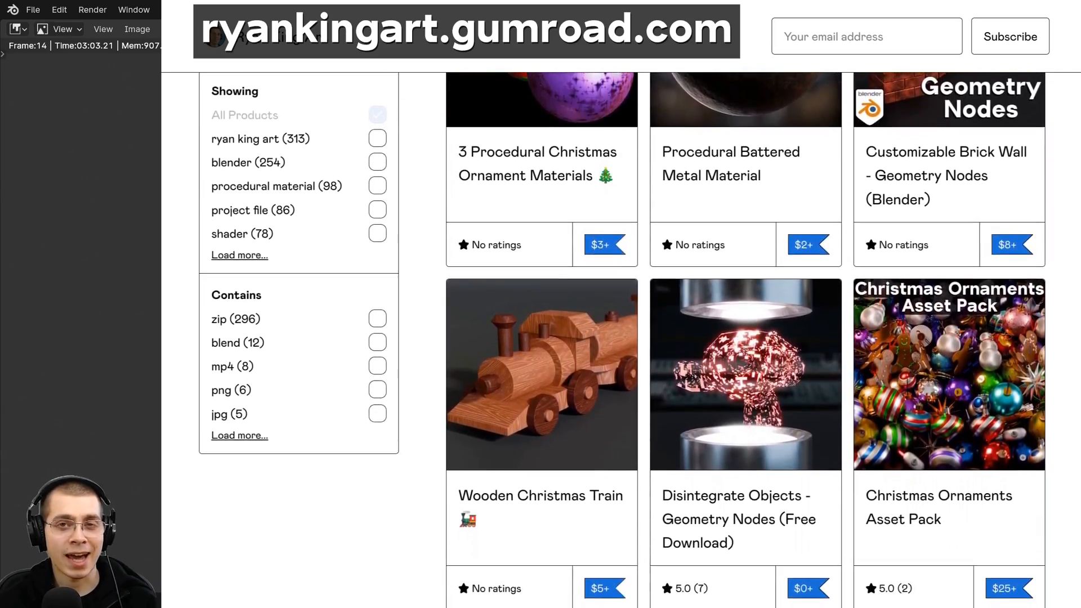
scroll(down, 3)
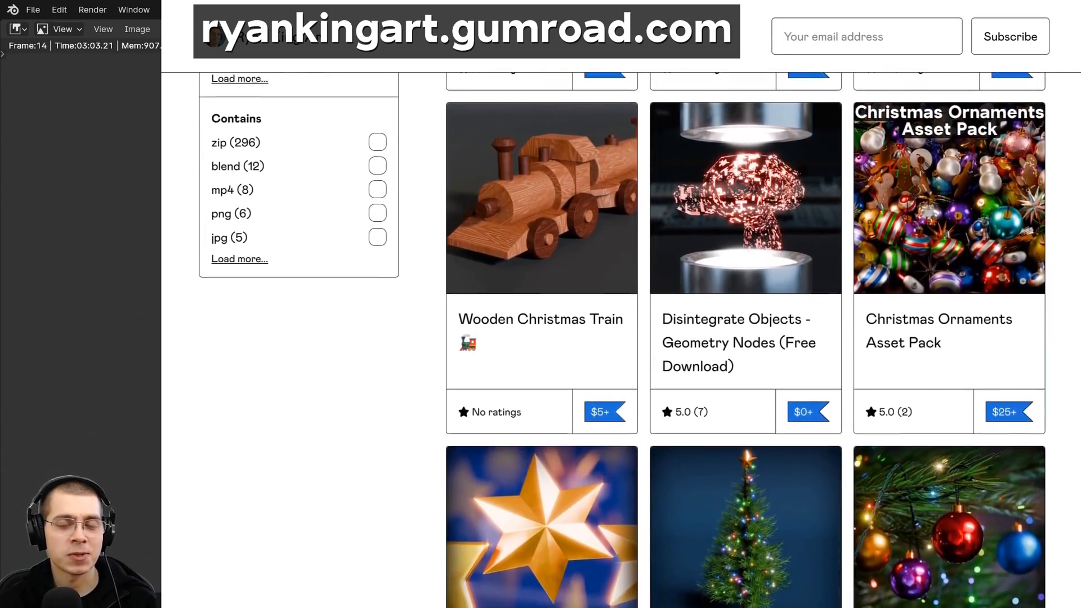
scroll(down, 3)
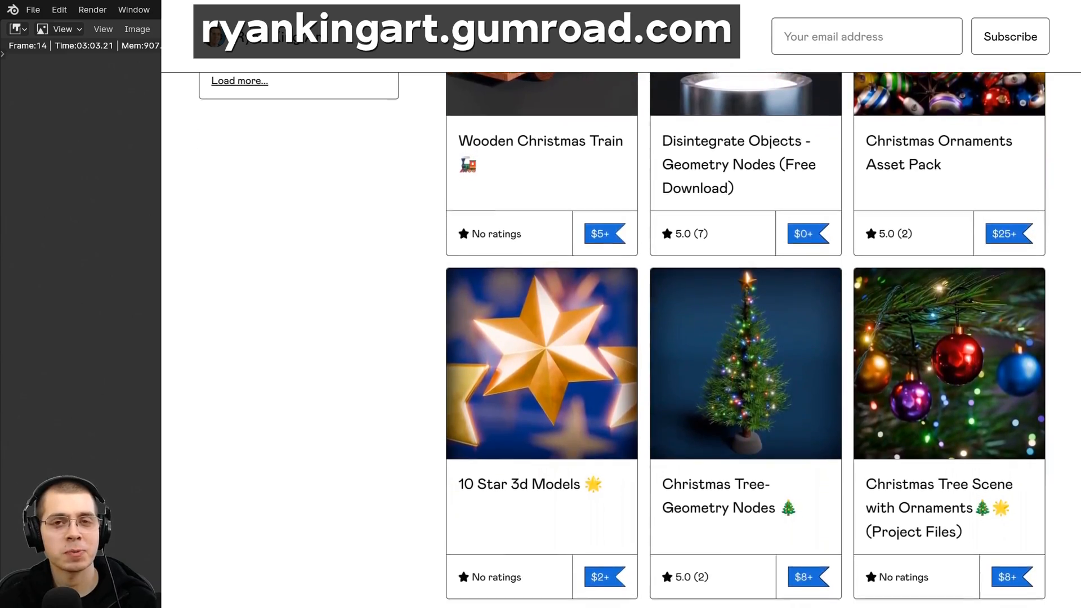
scroll(down, 3)
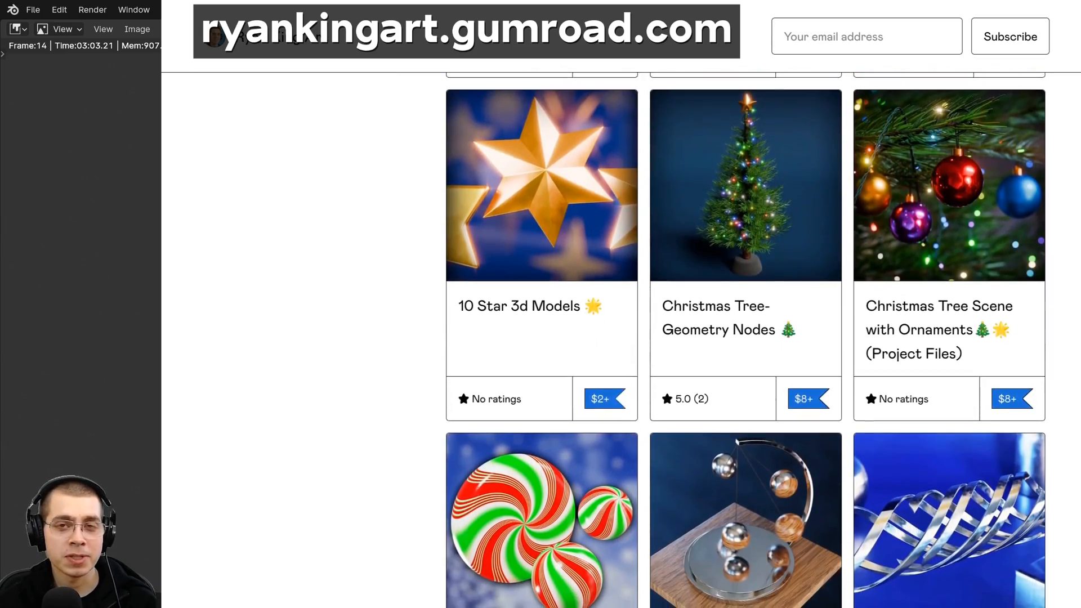
scroll(down, 3)
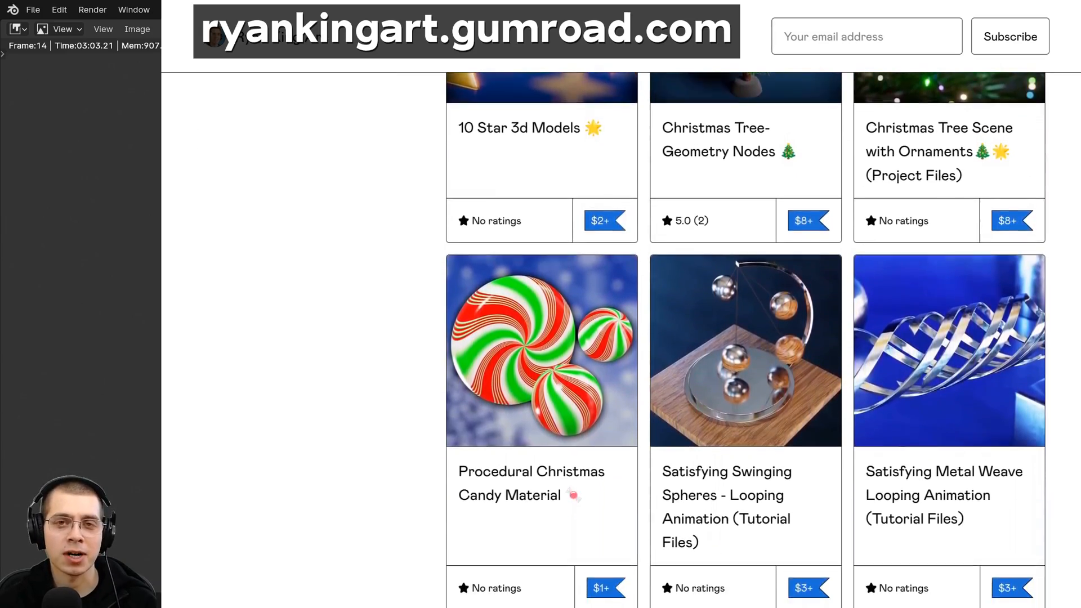
scroll(down, 3)
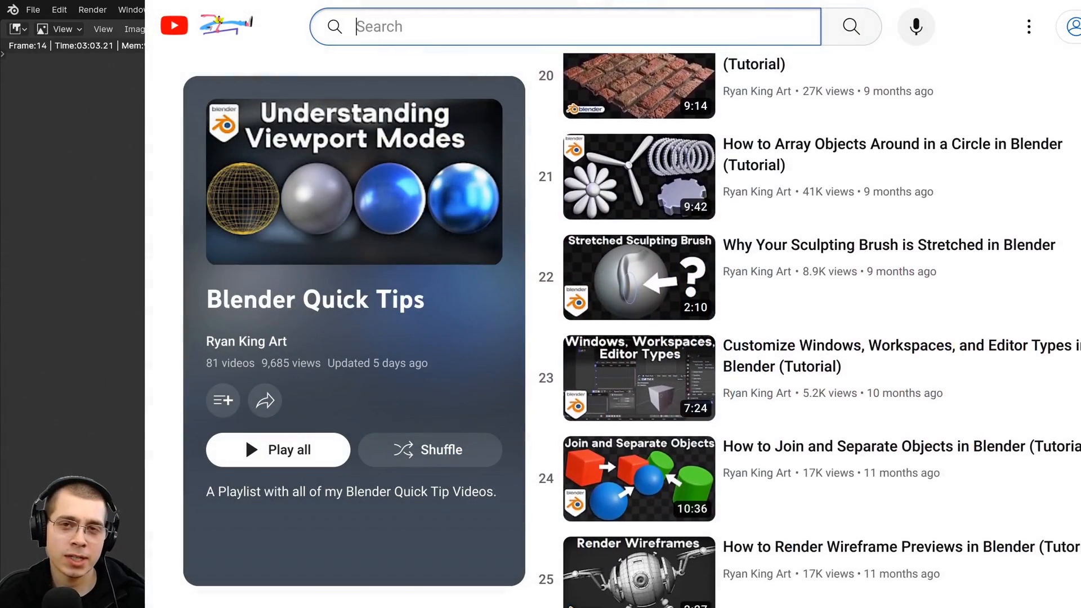
scroll(down, 3)
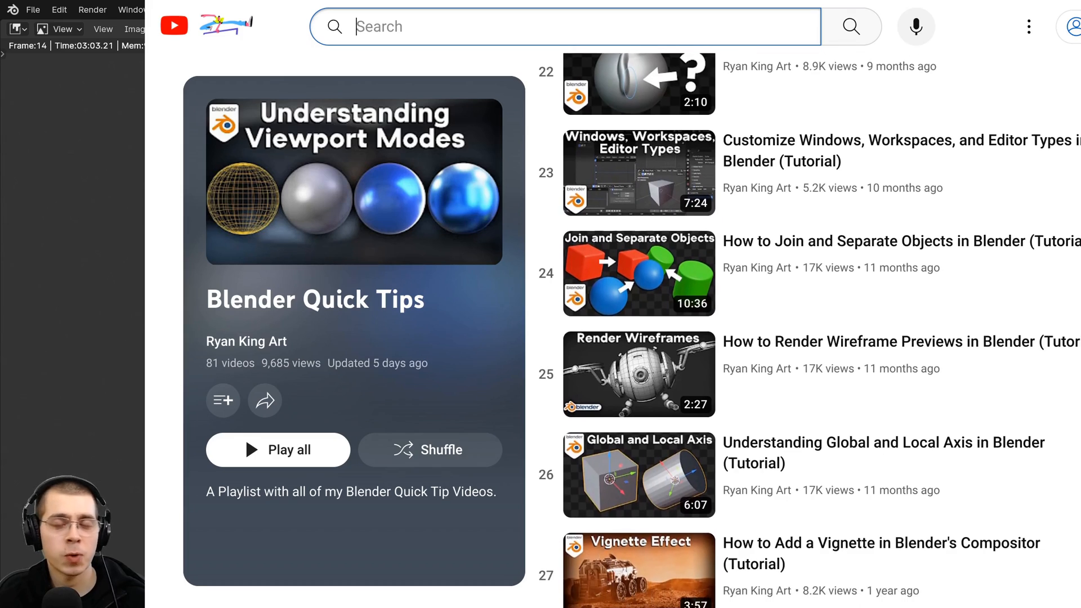
scroll(down, 3)
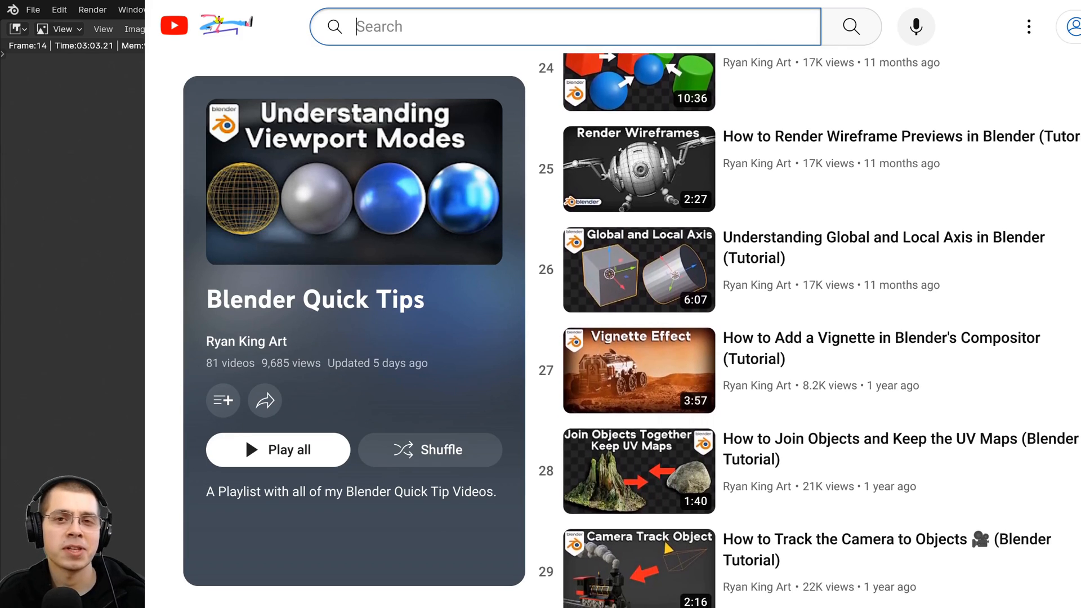
scroll(down, 3)
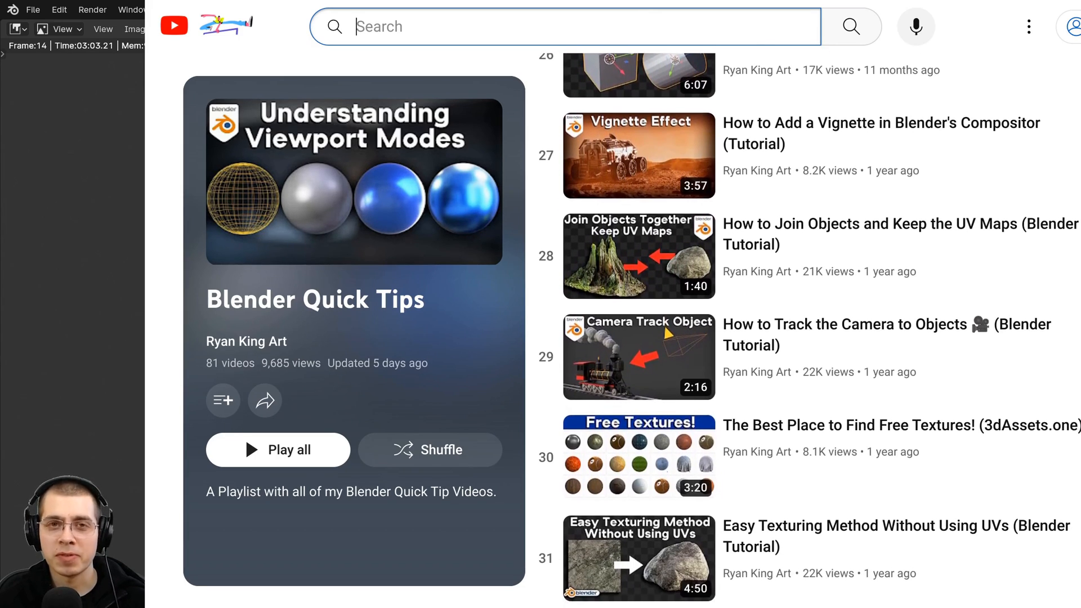
scroll(down, 3)
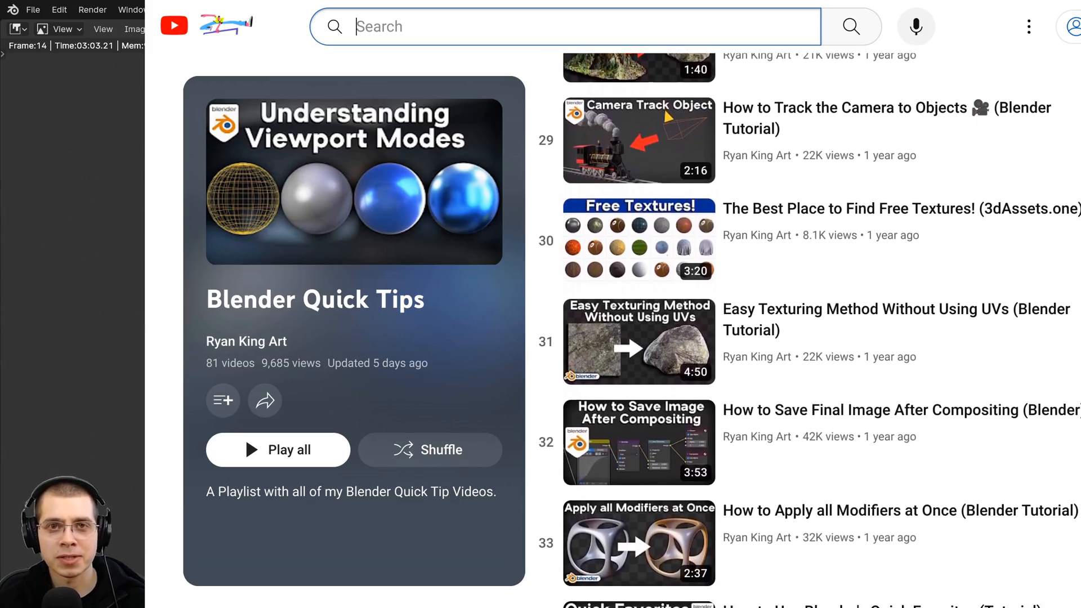